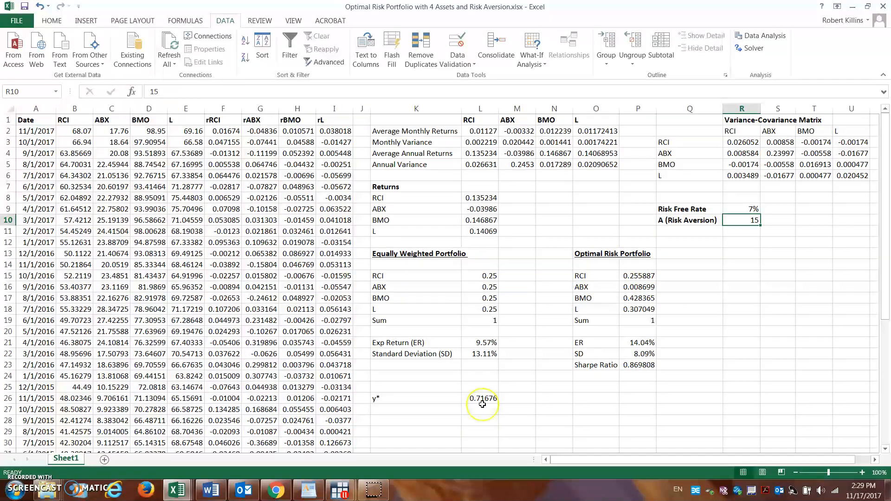
mouse_move(489, 423)
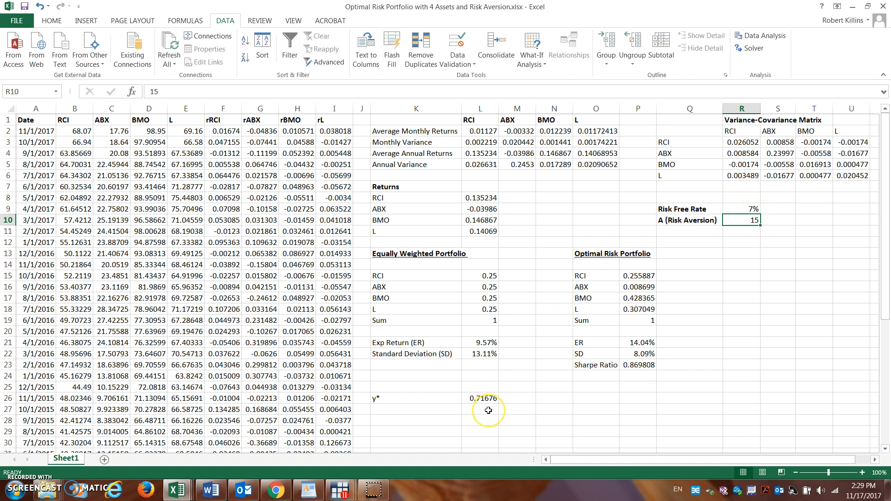